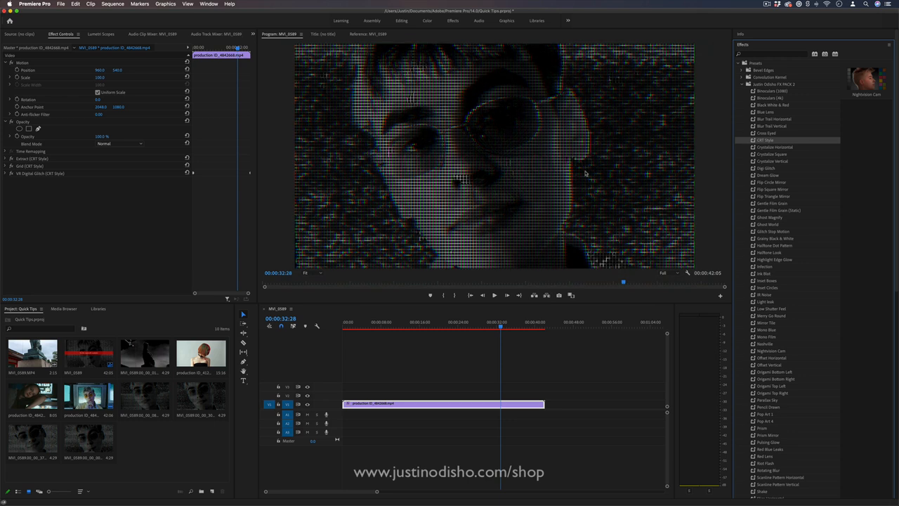
mouse_move(510, 153)
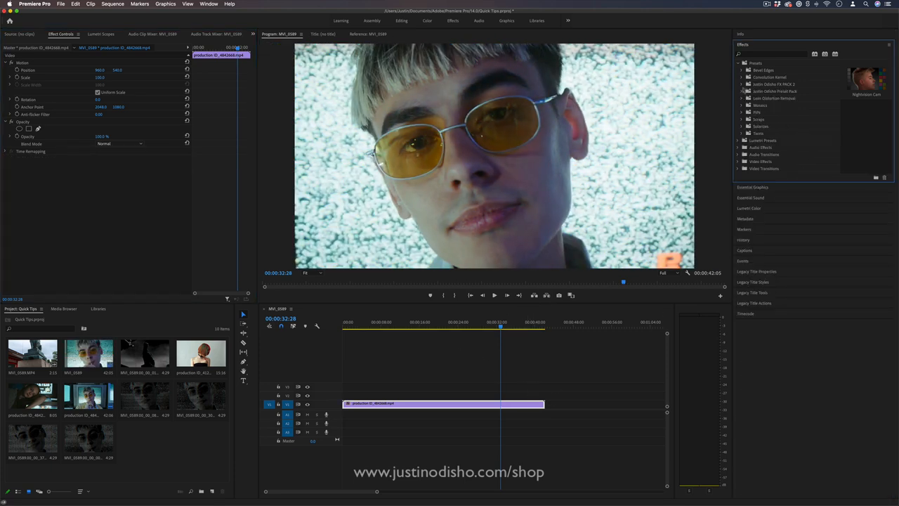
Step: Apply the Extract effect to the clip and raise its levels for stronger contrast
click(771, 54)
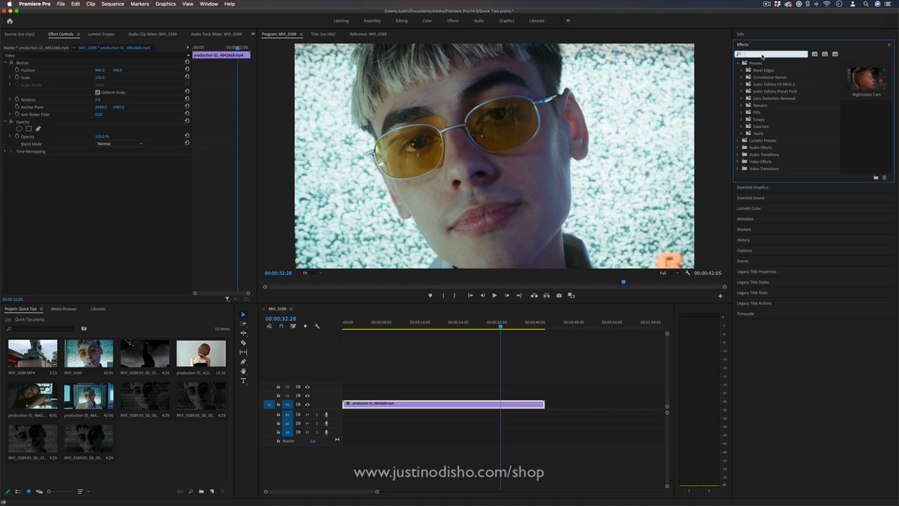
text(extract)
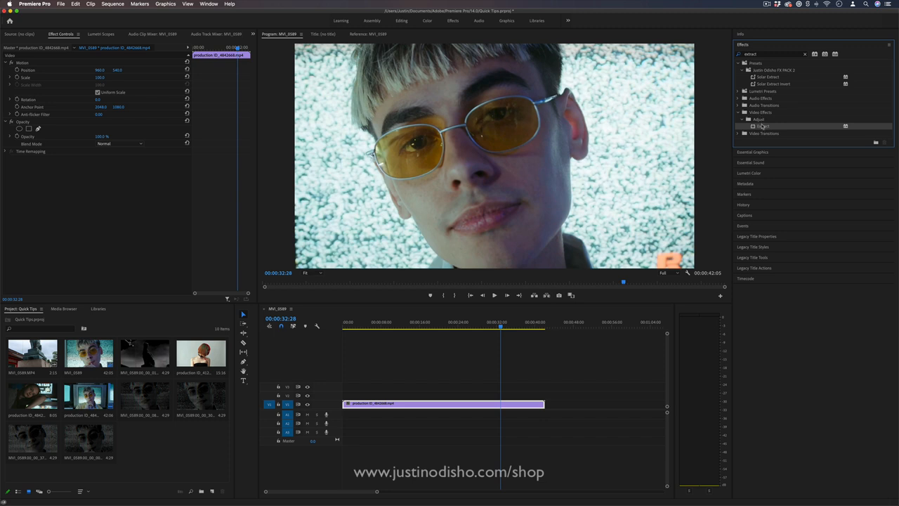
right_click(762, 126)
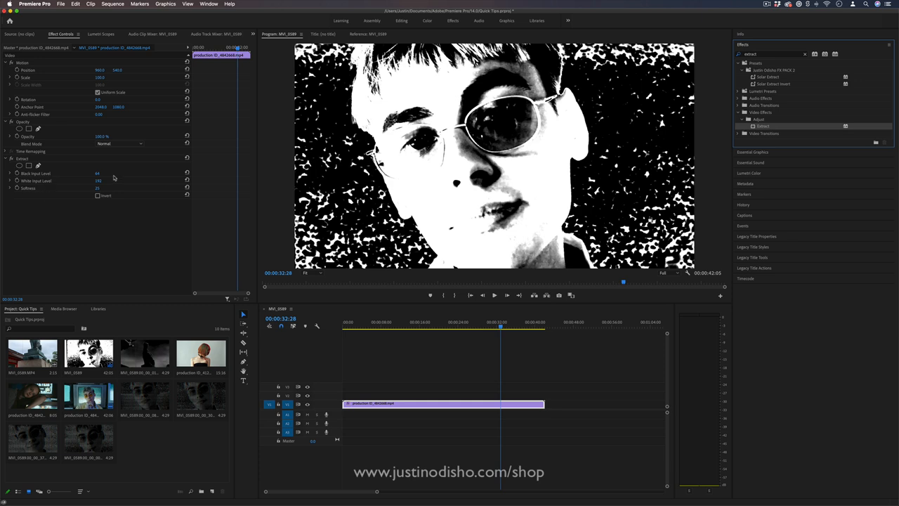
drag(97, 173, 116, 174)
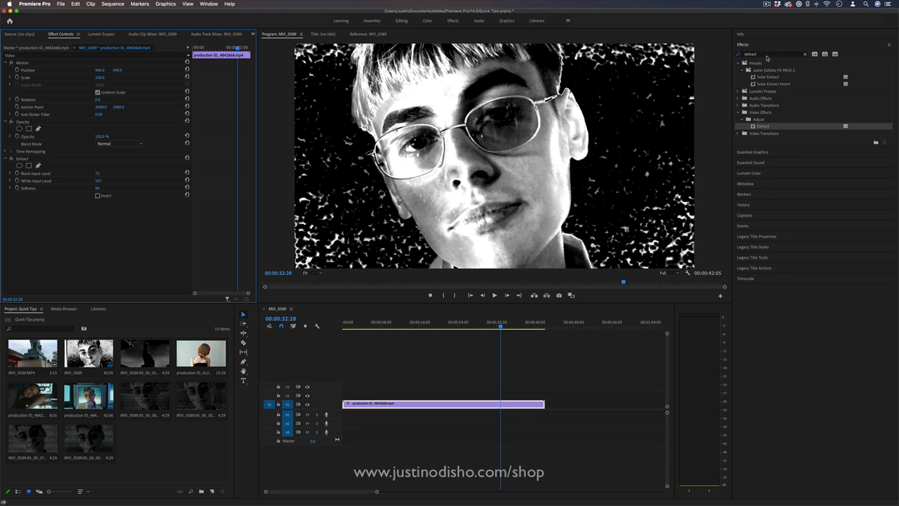
mouse_move(768, 56)
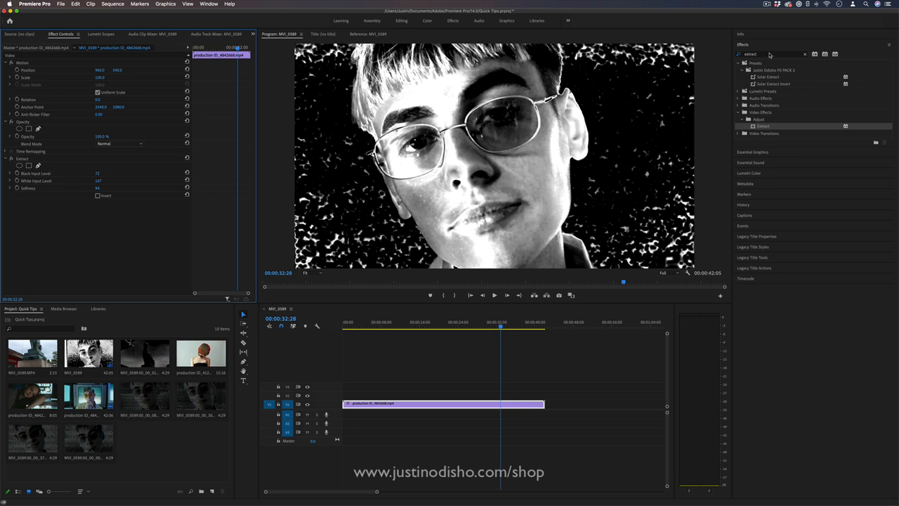
Step: Apply Generate > Grid, shrink the cells via Corner, and set Multiply blending
text(grid)
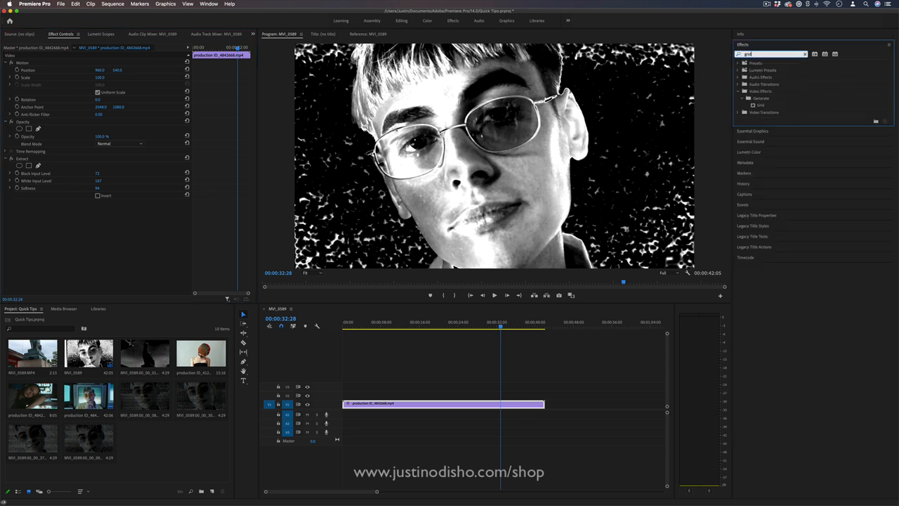
click(761, 104)
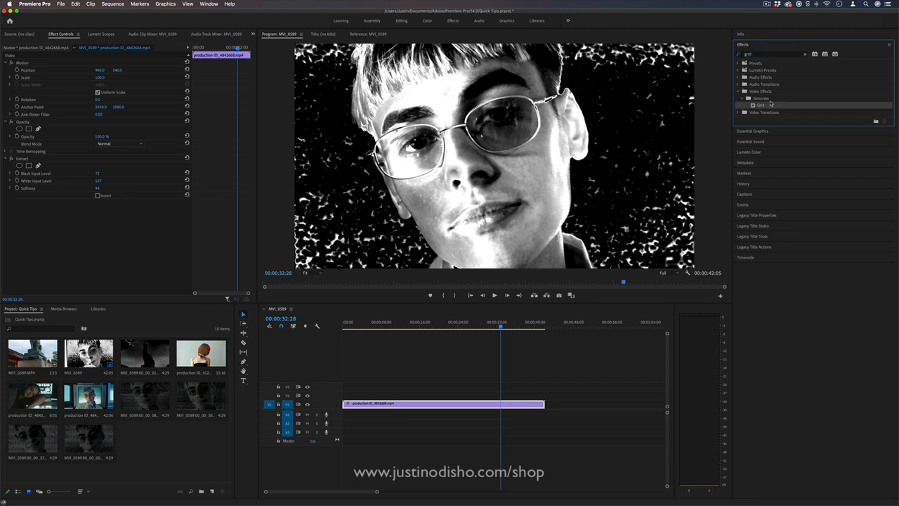
mouse_move(762, 105)
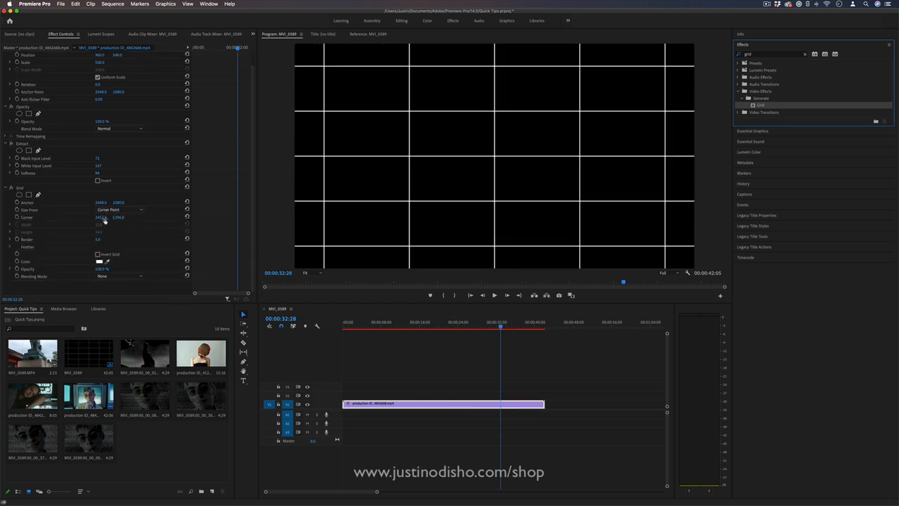
drag(103, 217, 103, 225)
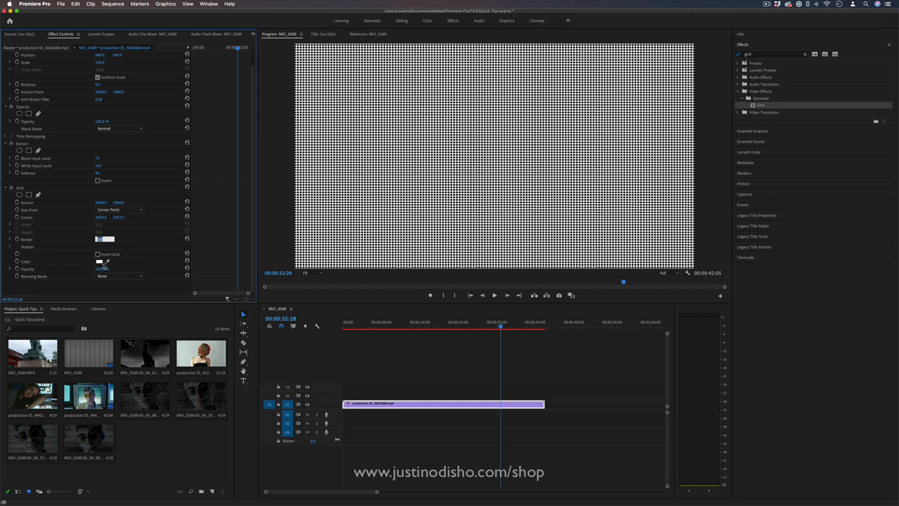
click(120, 275)
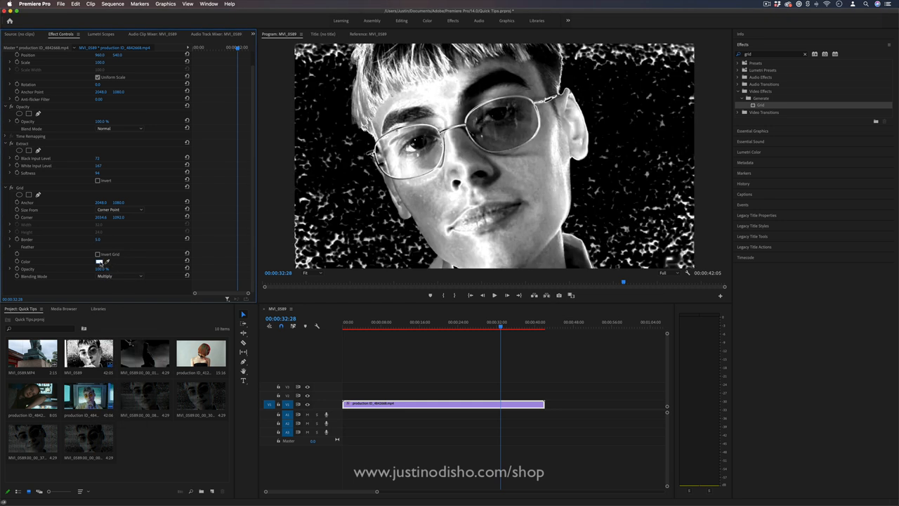
Step: Set the grid colour to black and the border to 8.0
click(99, 262)
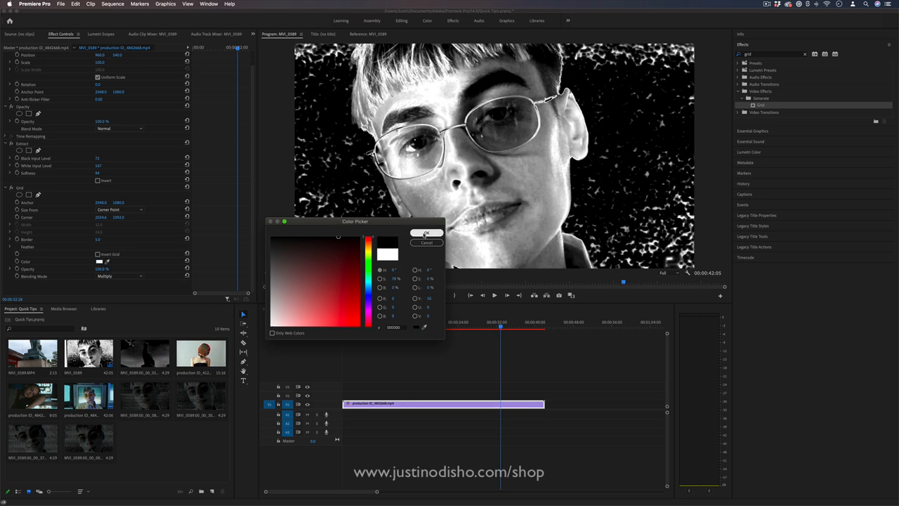
click(427, 232)
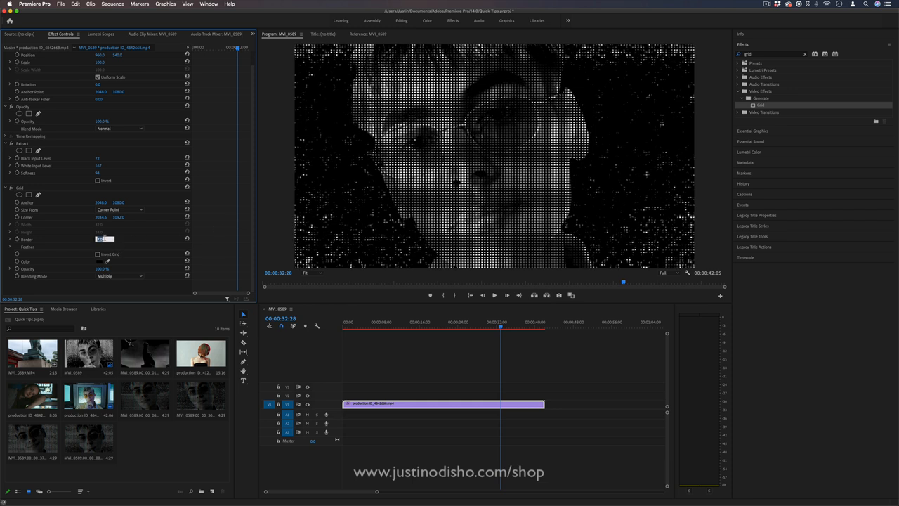
text(8.0)
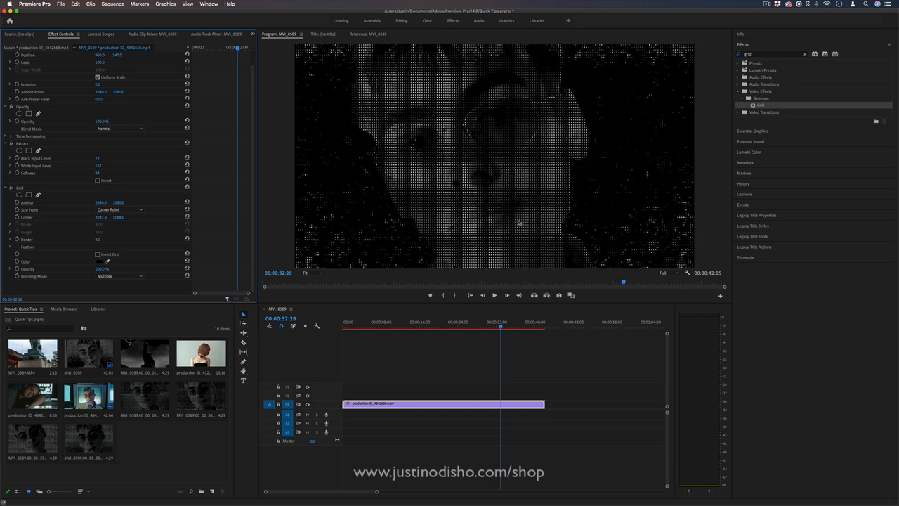
mouse_move(499, 142)
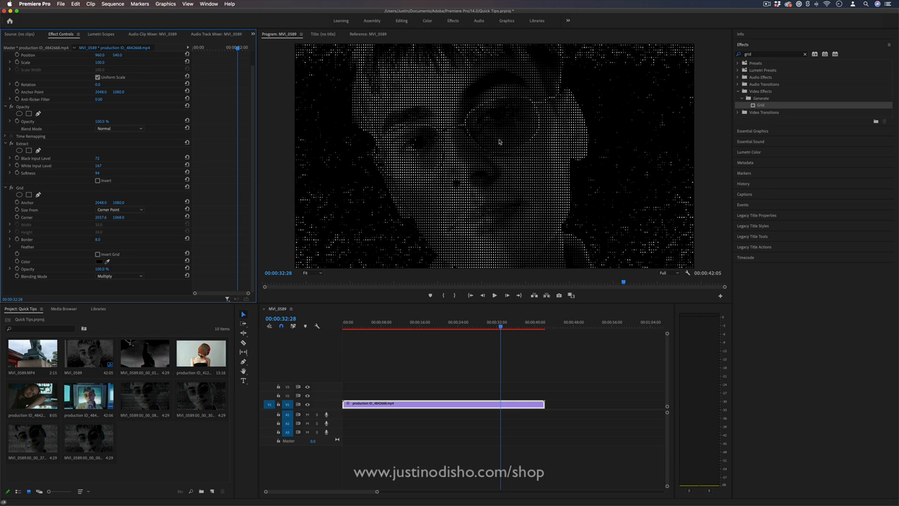
mouse_move(475, 133)
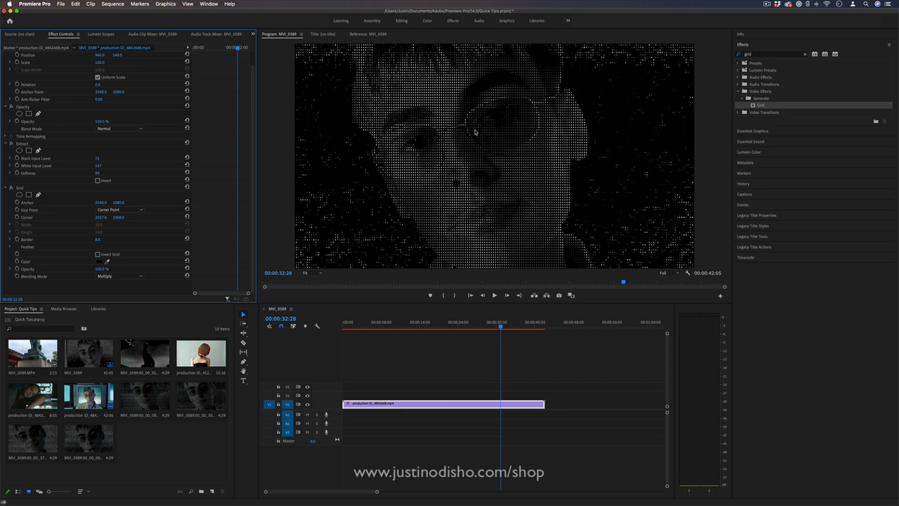
click(769, 54)
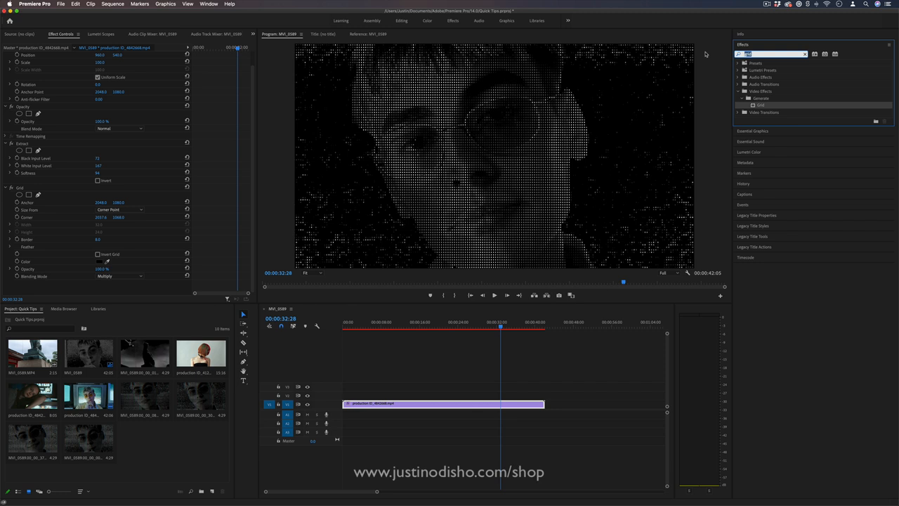
Step: Search the effects library for 'digital' to find VR Digital Glitch
text(digital)
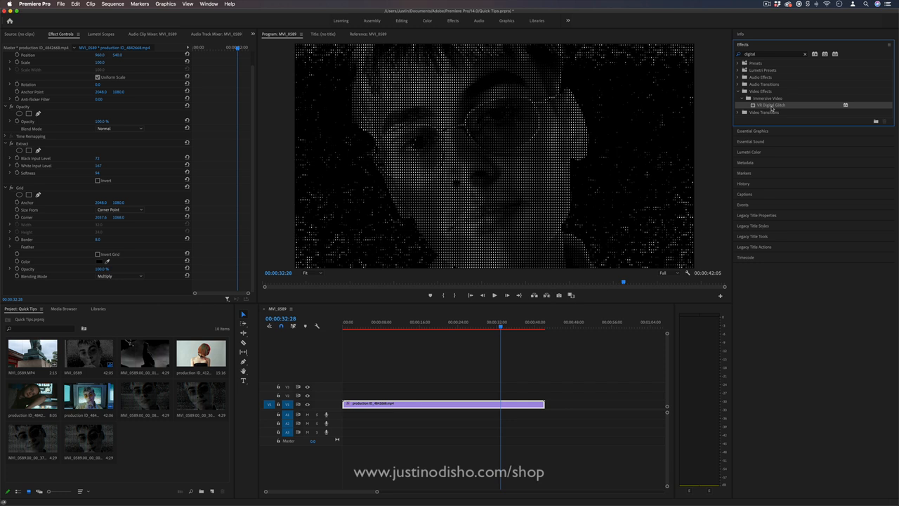
mouse_move(772, 107)
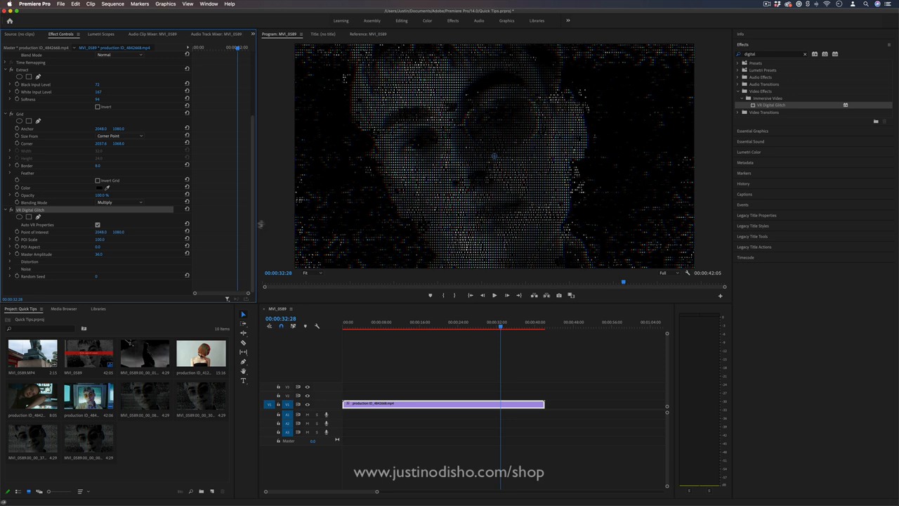
mouse_move(49, 280)
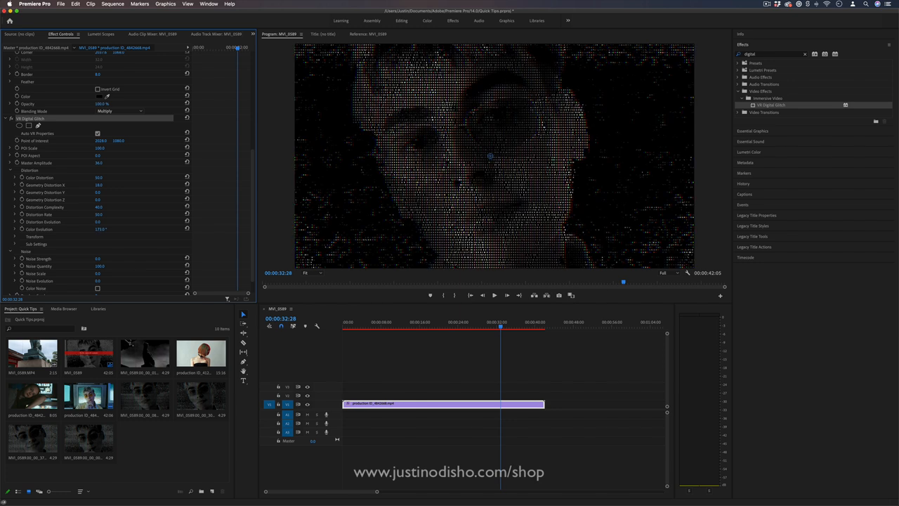
Step: Set a keyframe on the VR Digital Glitch Distortion Evolution
scroll(down, 3)
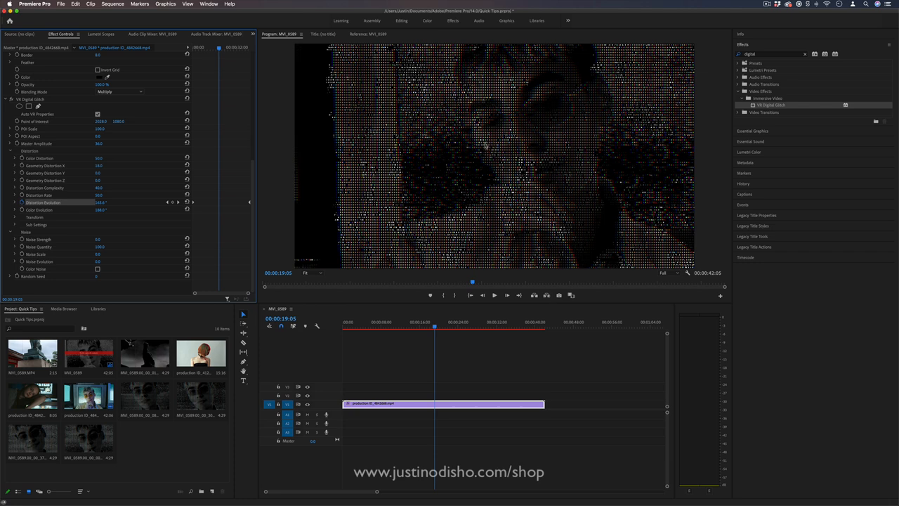
click(463, 325)
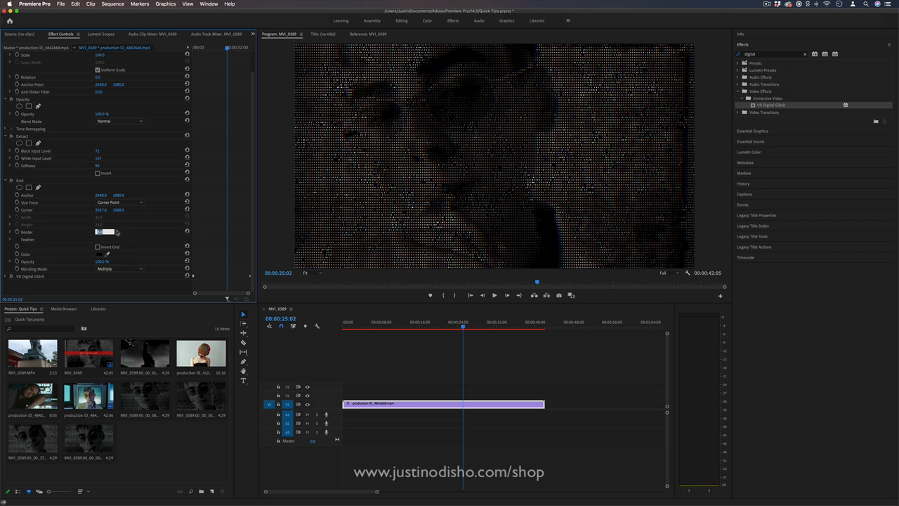
click(485, 322)
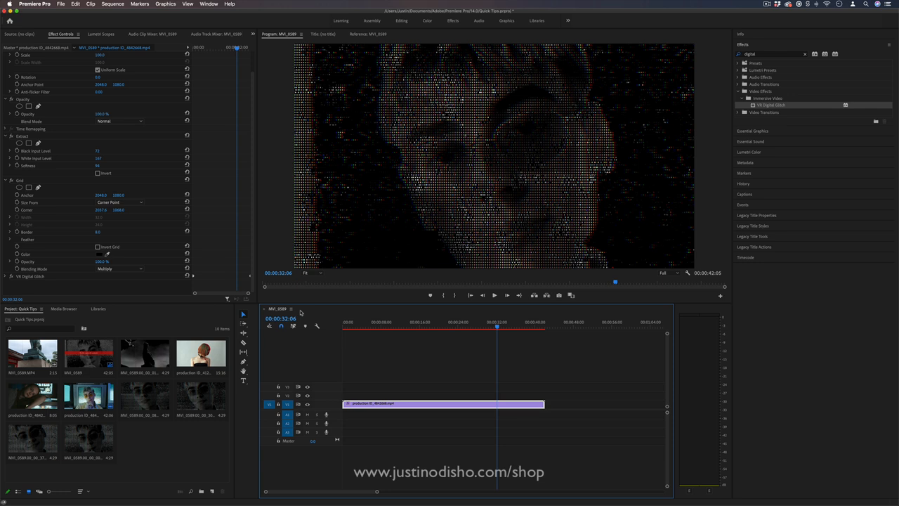
mouse_move(492, 156)
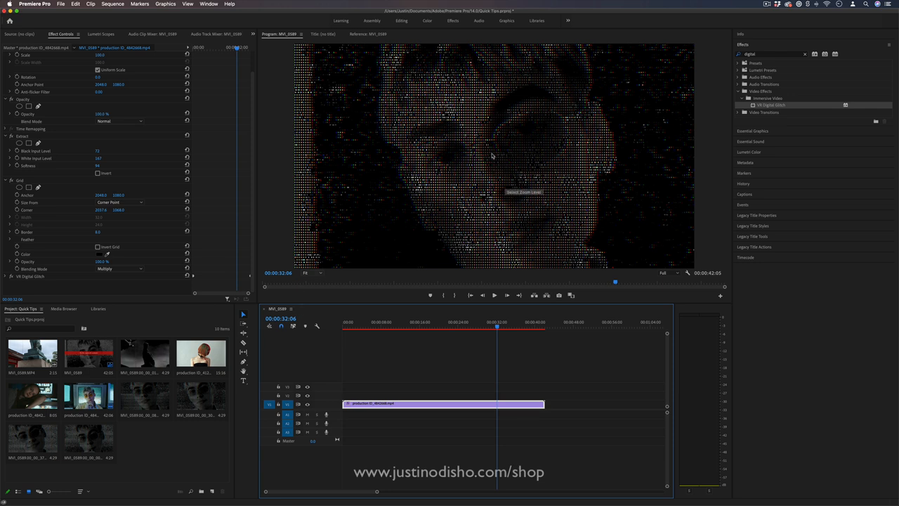
mouse_move(602, 168)
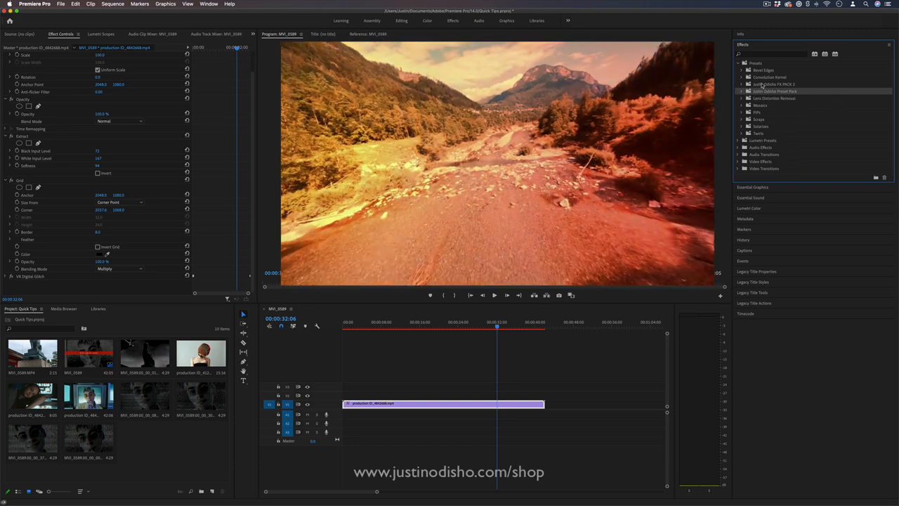
Step: Expand the FX Pack 2 preset folder to list its presets
click(743, 85)
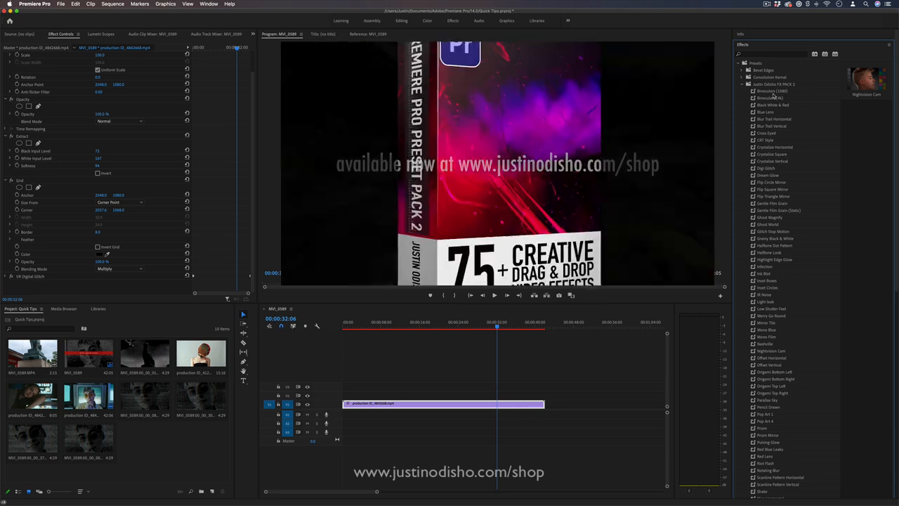